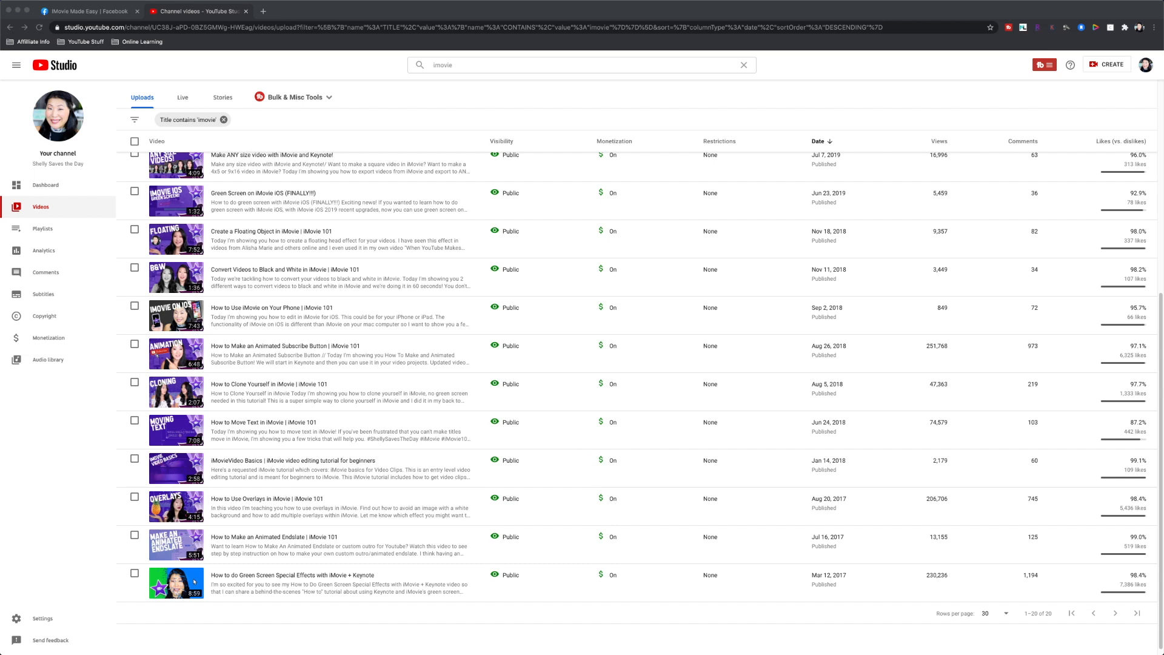
pyautogui.moveTo(70, 532)
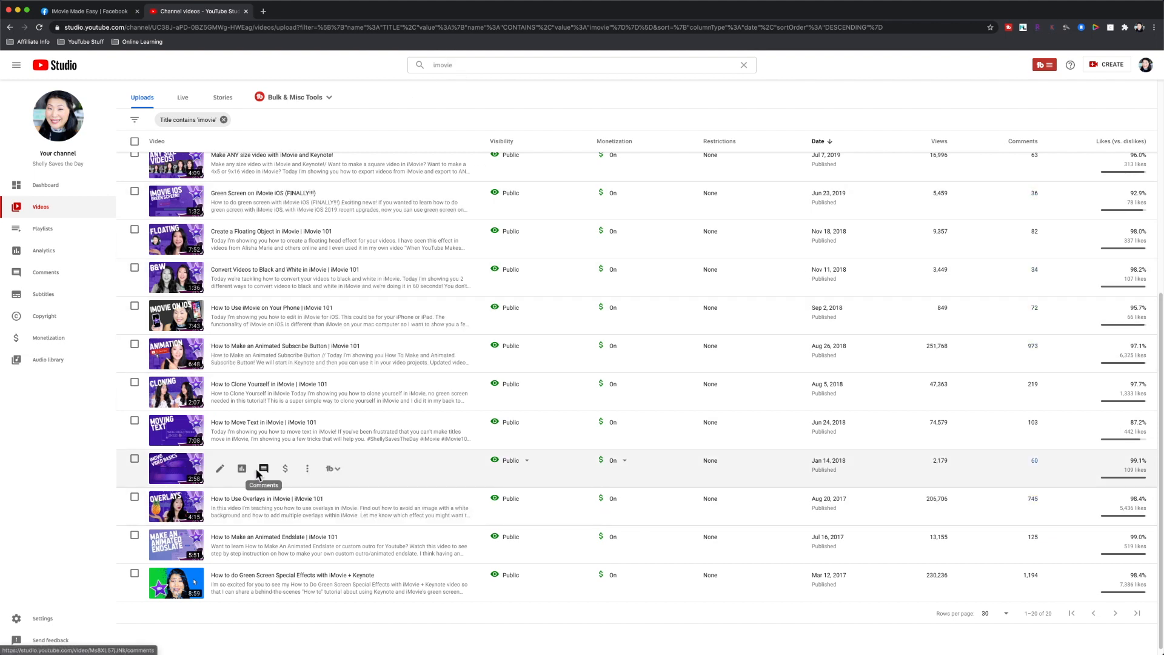
pyautogui.moveTo(193, 430)
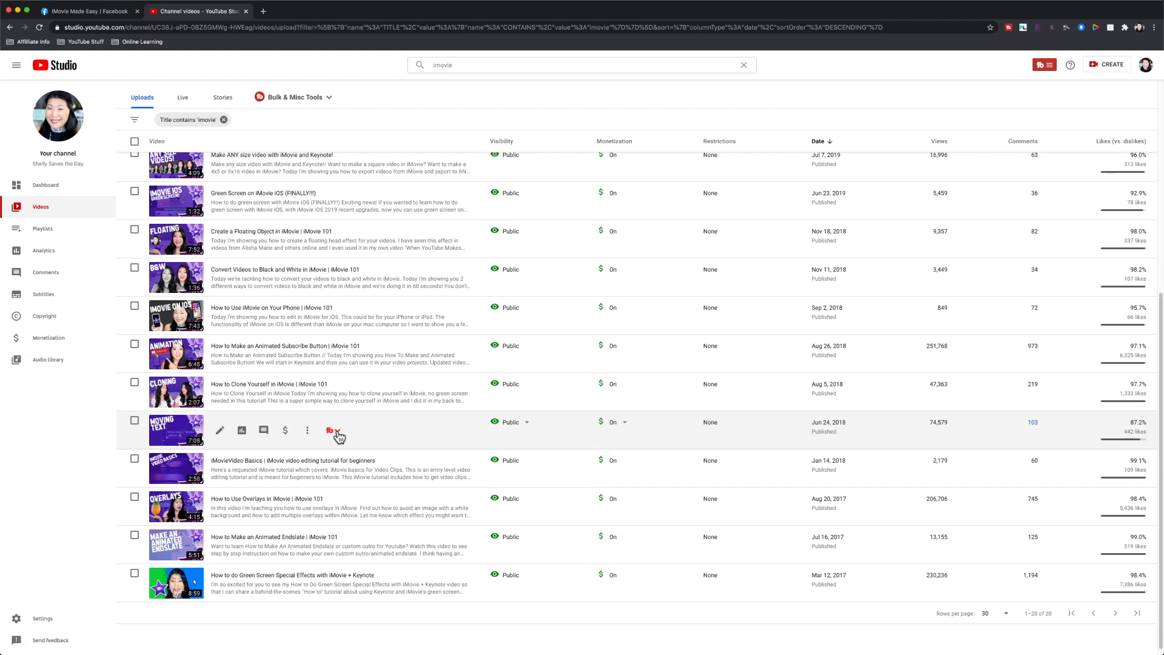
# Open the TubeBuddy tools menu for the 'How to Move Text in iMovie' video.
pyautogui.click(332, 432)
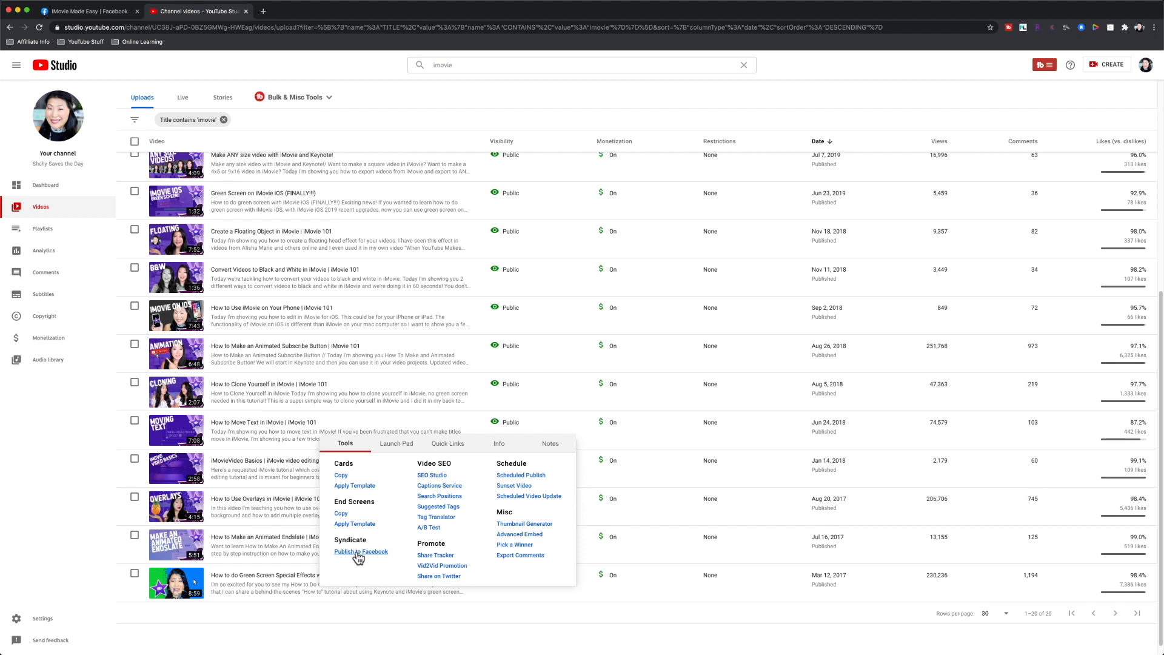
# Set up Publish to Facebook targeting iMovie Made Easy, keeping Add to Timeline checked.
pyautogui.click(360, 551)
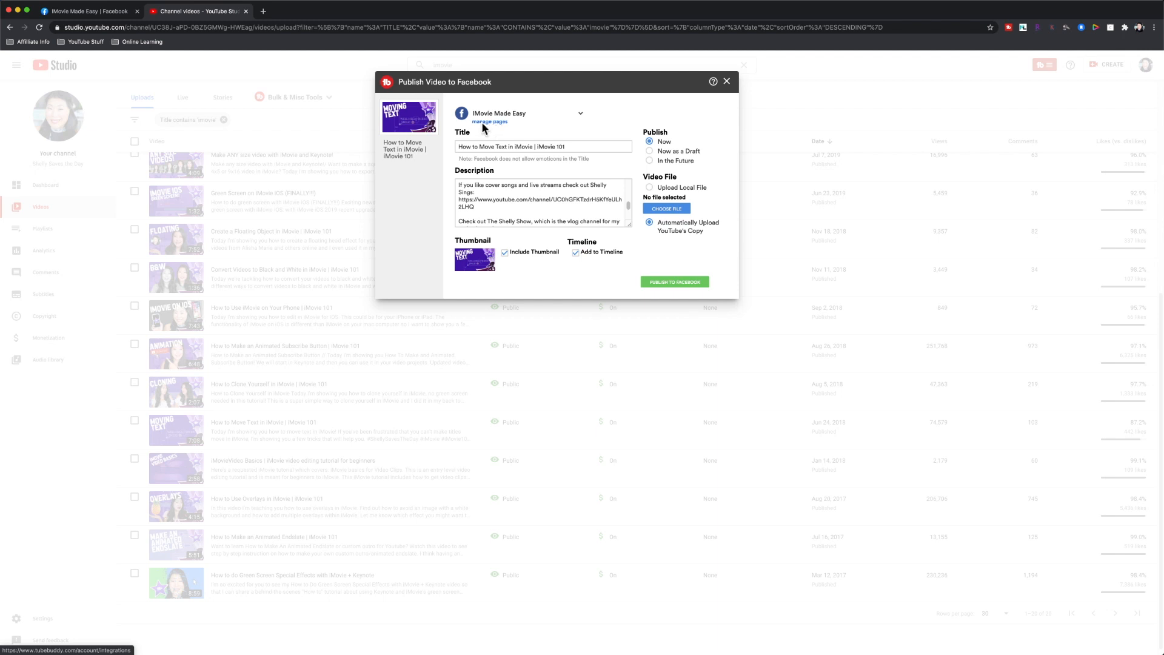
pyautogui.moveTo(487, 126)
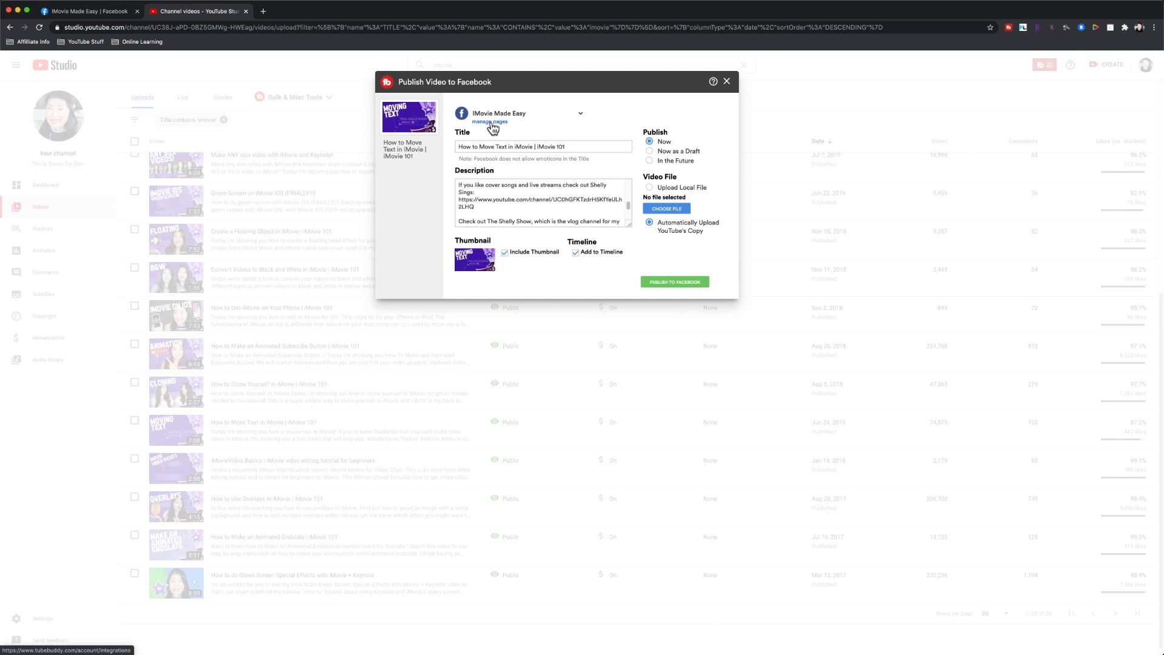
pyautogui.moveTo(582, 118)
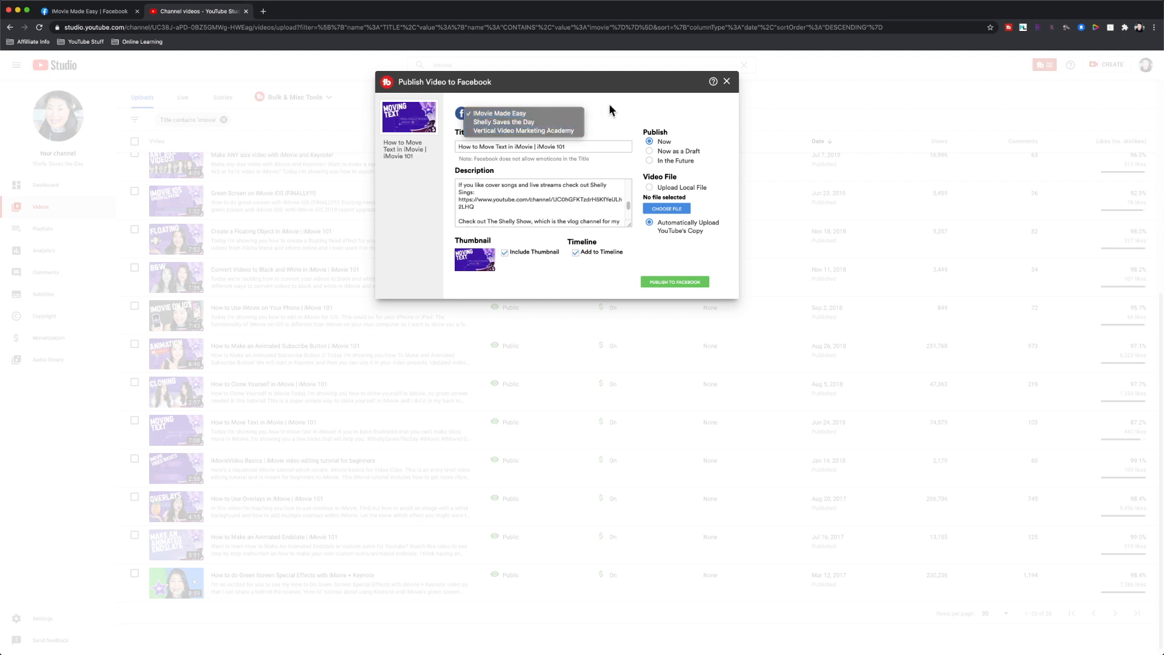
pyautogui.click(496, 113)
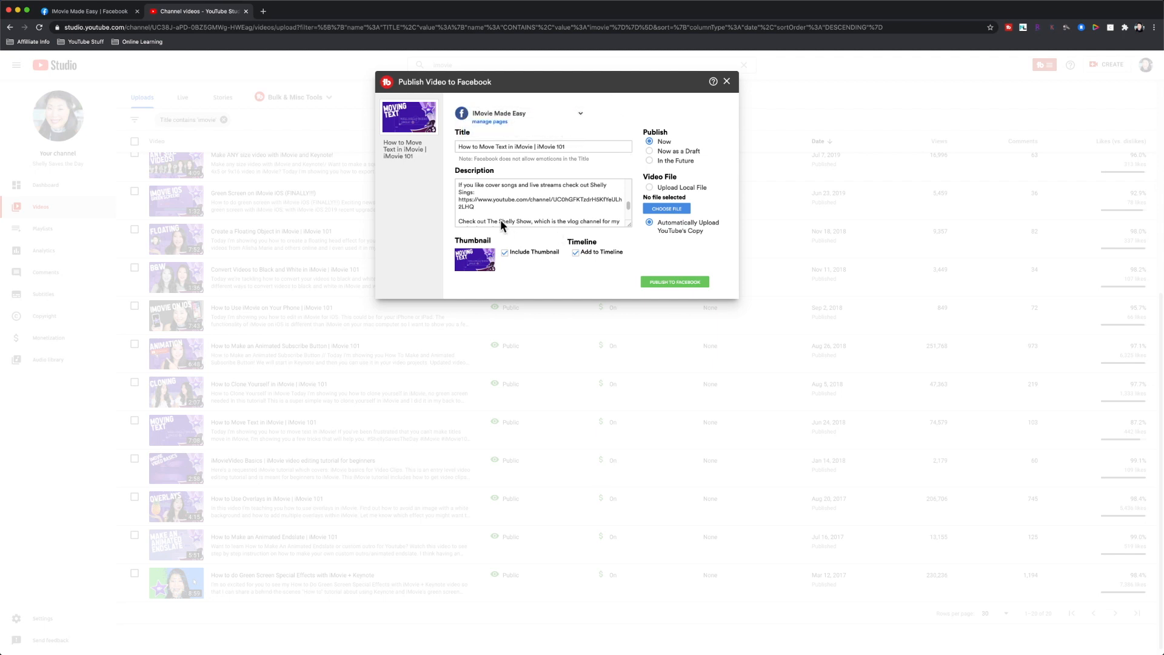
pyautogui.moveTo(469, 271)
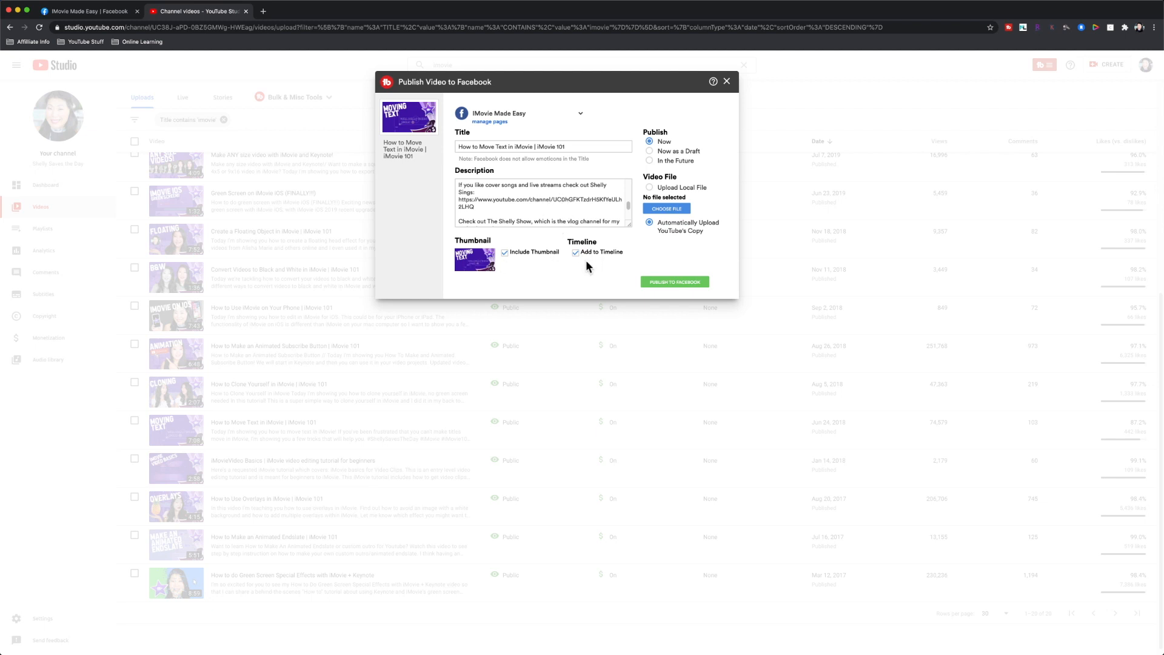
pyautogui.click(575, 251)
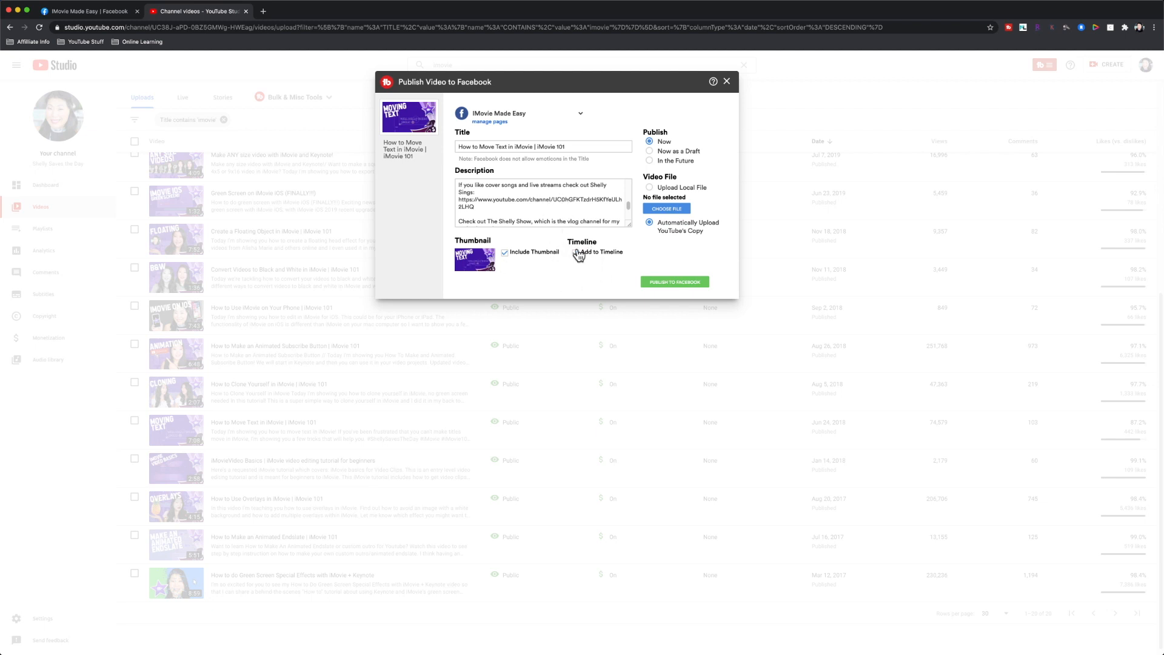
pyautogui.click(575, 253)
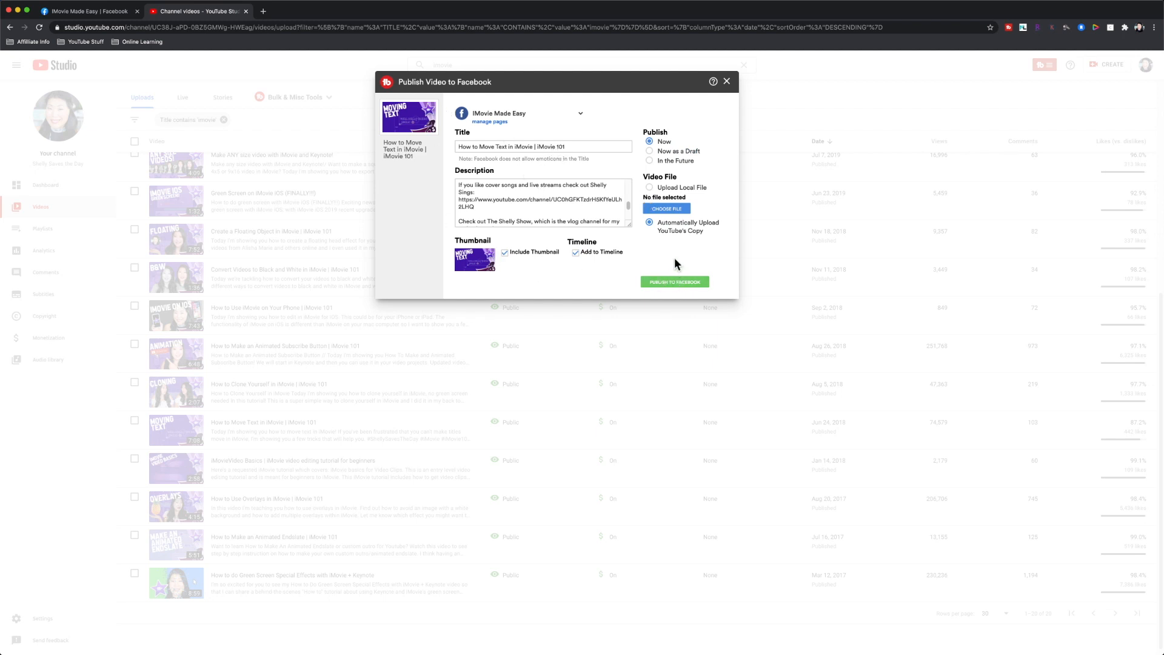
pyautogui.moveTo(586, 276)
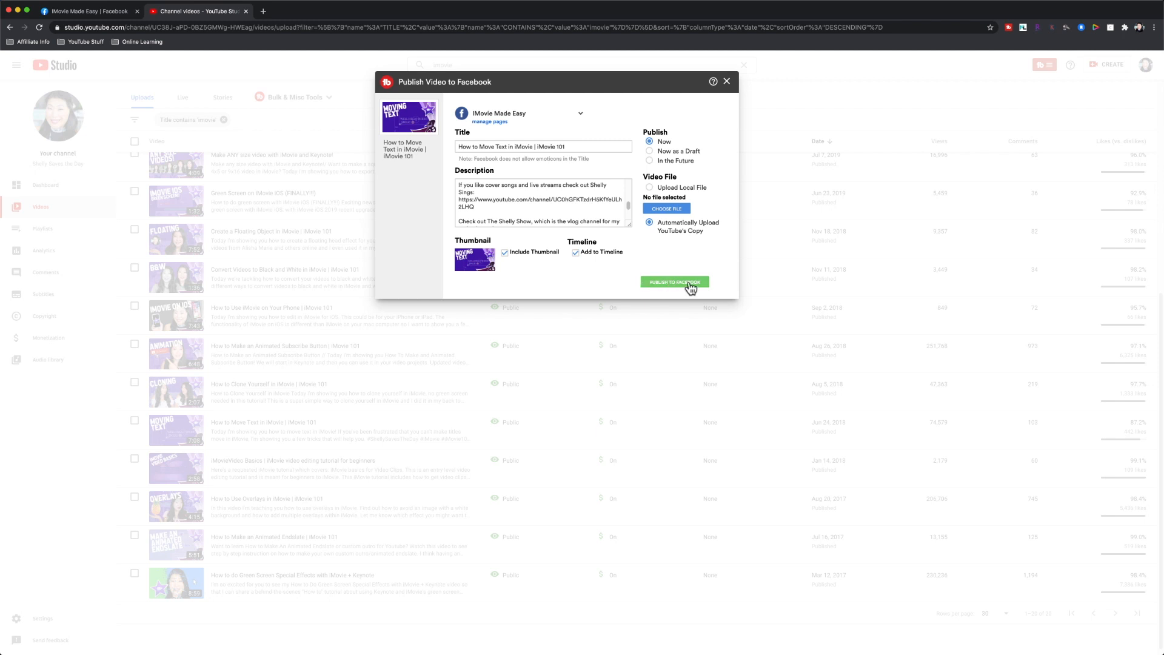
# Publish 'How to Move Text in iMovie' to Facebook and wait for the success message.
pyautogui.click(675, 281)
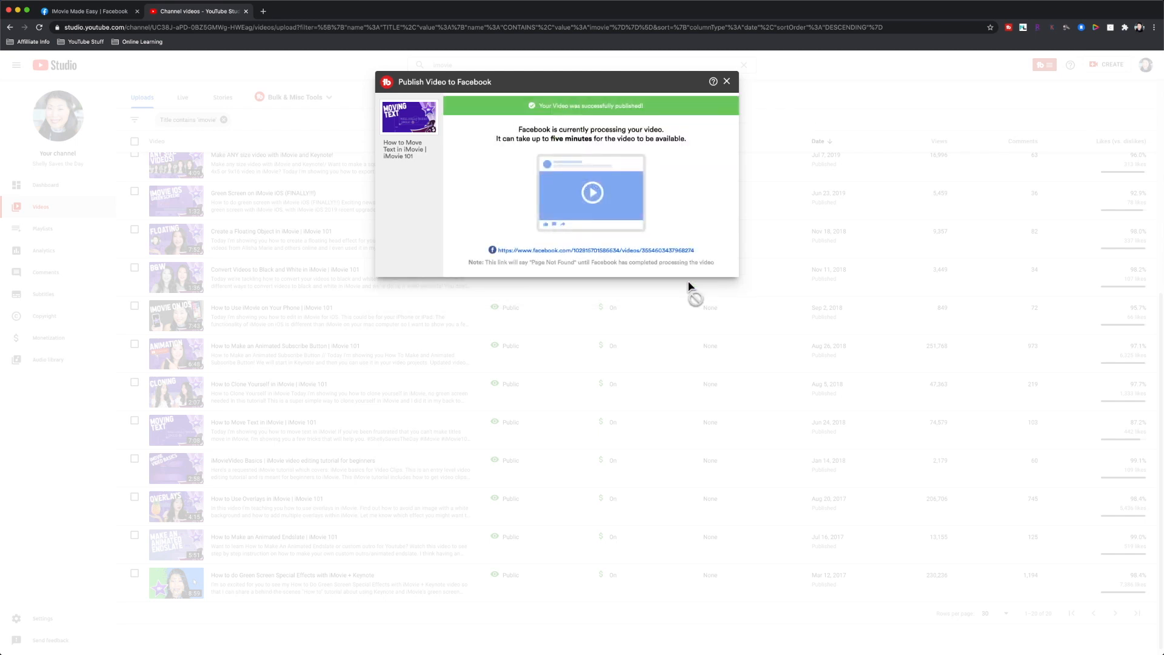
pyautogui.moveTo(500, 175)
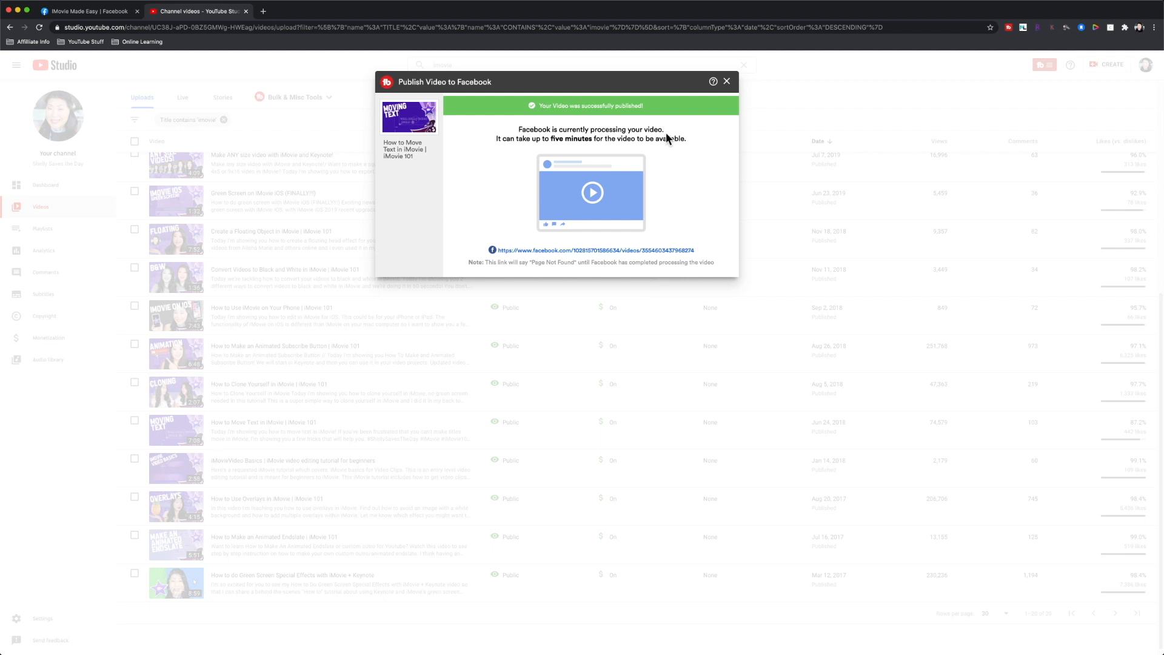
pyautogui.moveTo(685, 139)
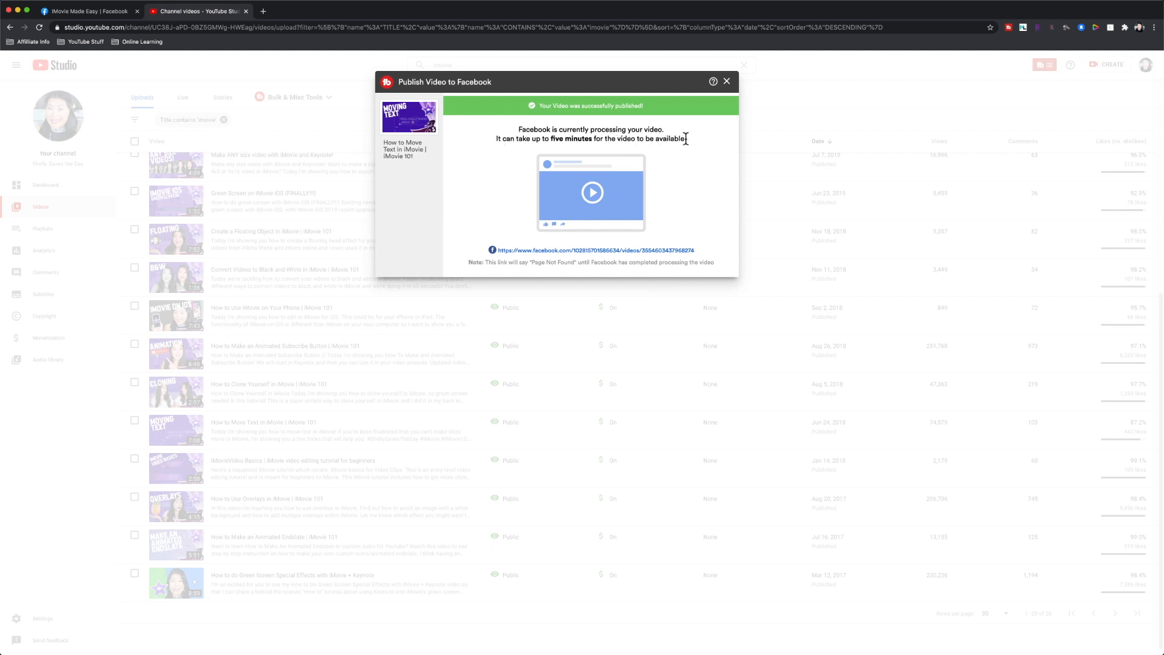
pyautogui.moveTo(583, 257)
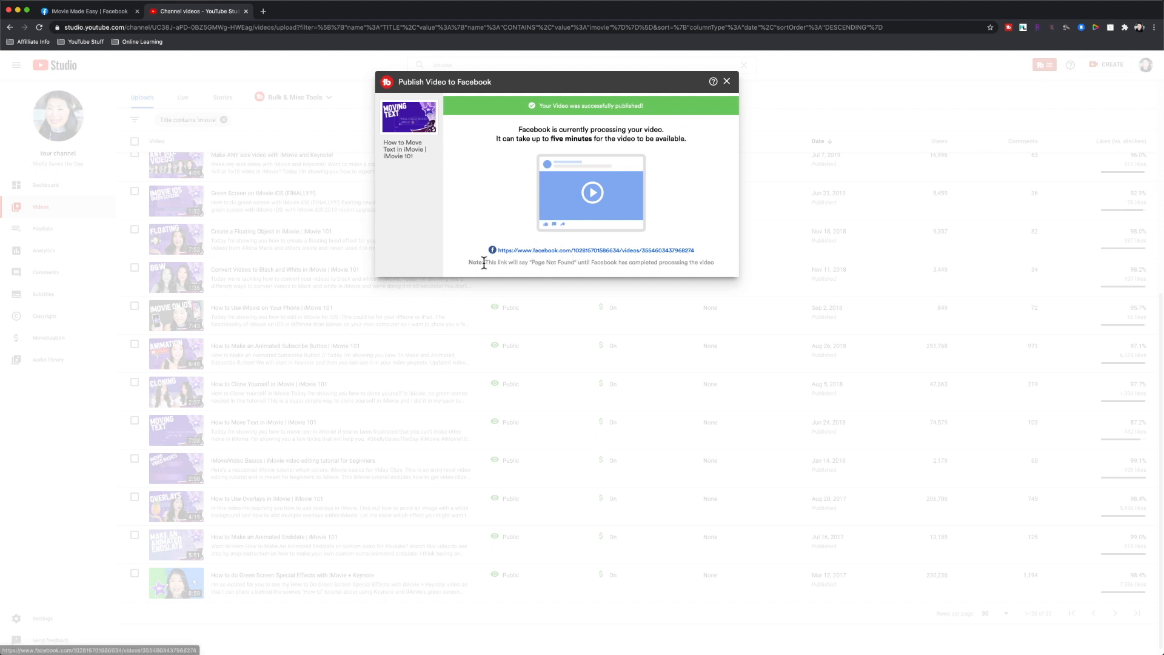
pyautogui.moveTo(723, 265)
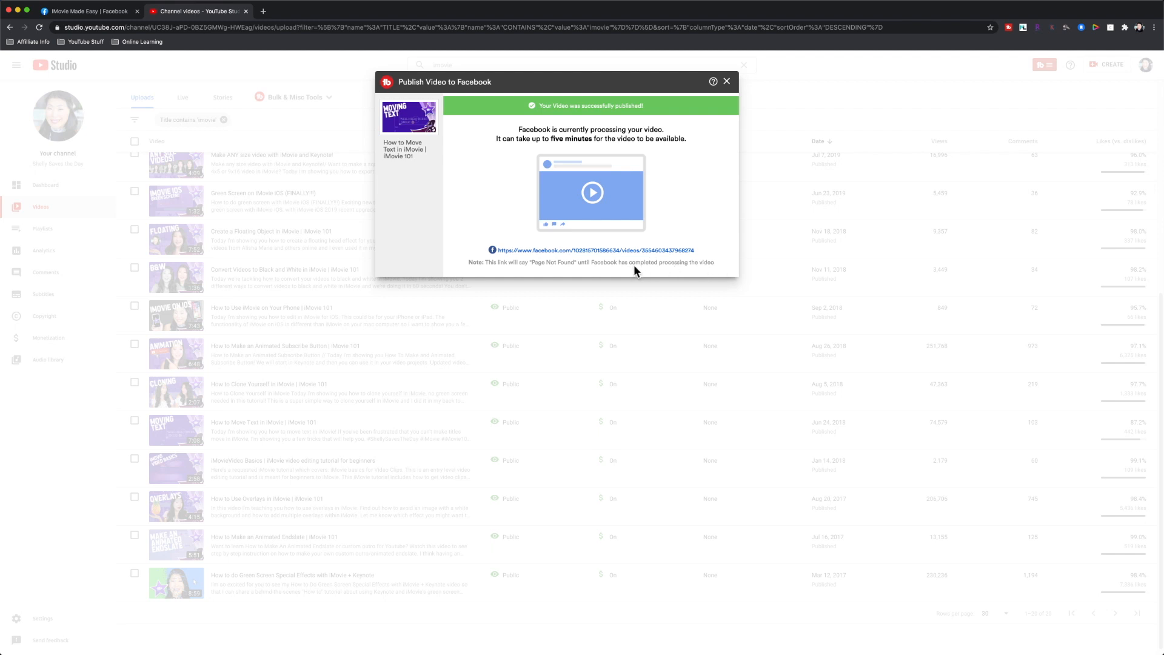
pyautogui.moveTo(420, 137)
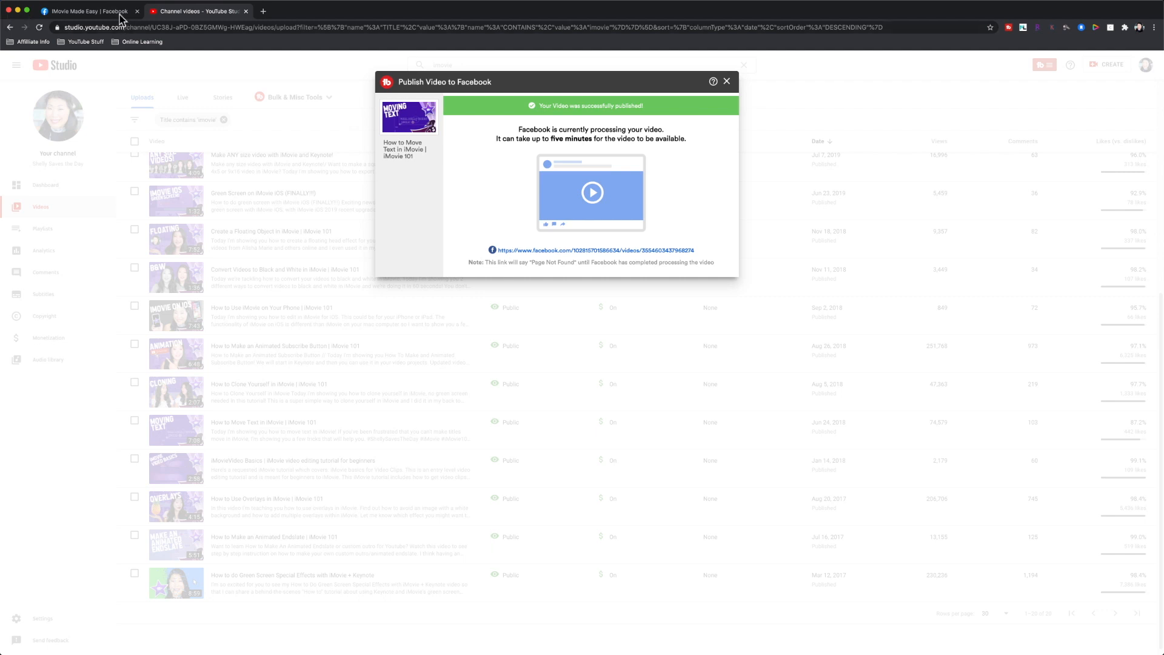
# On the iMovie Made Easy Facebook page, scroll to find 'How to Move Text' in All Videos.
pyautogui.click(79, 11)
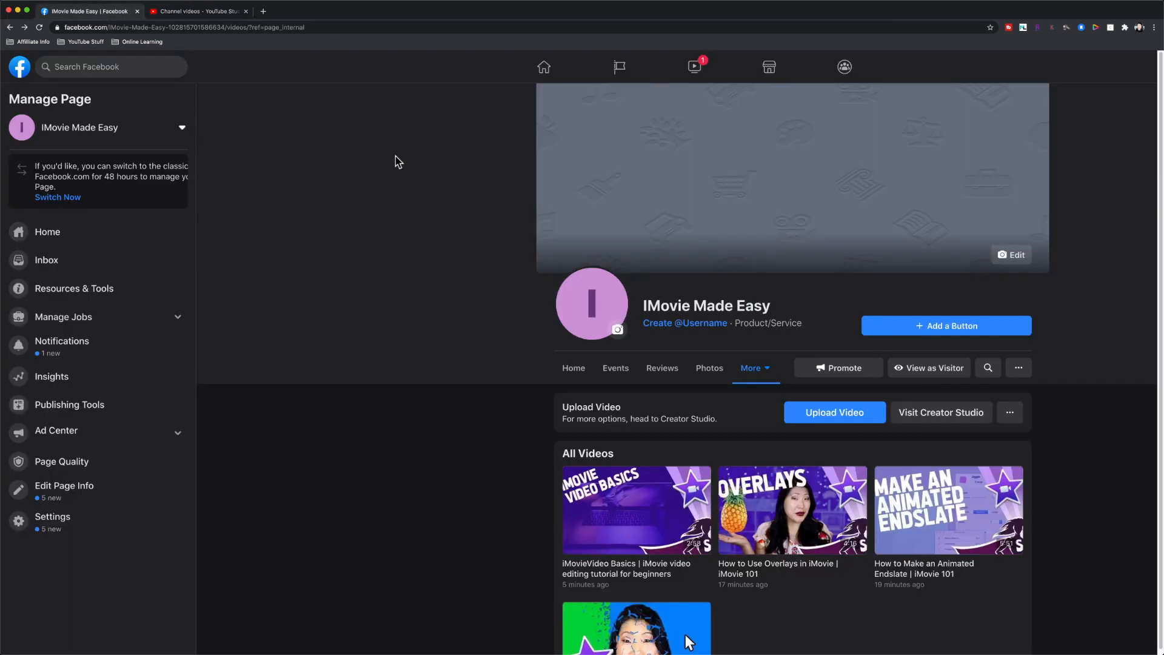
pyautogui.scroll(-3)
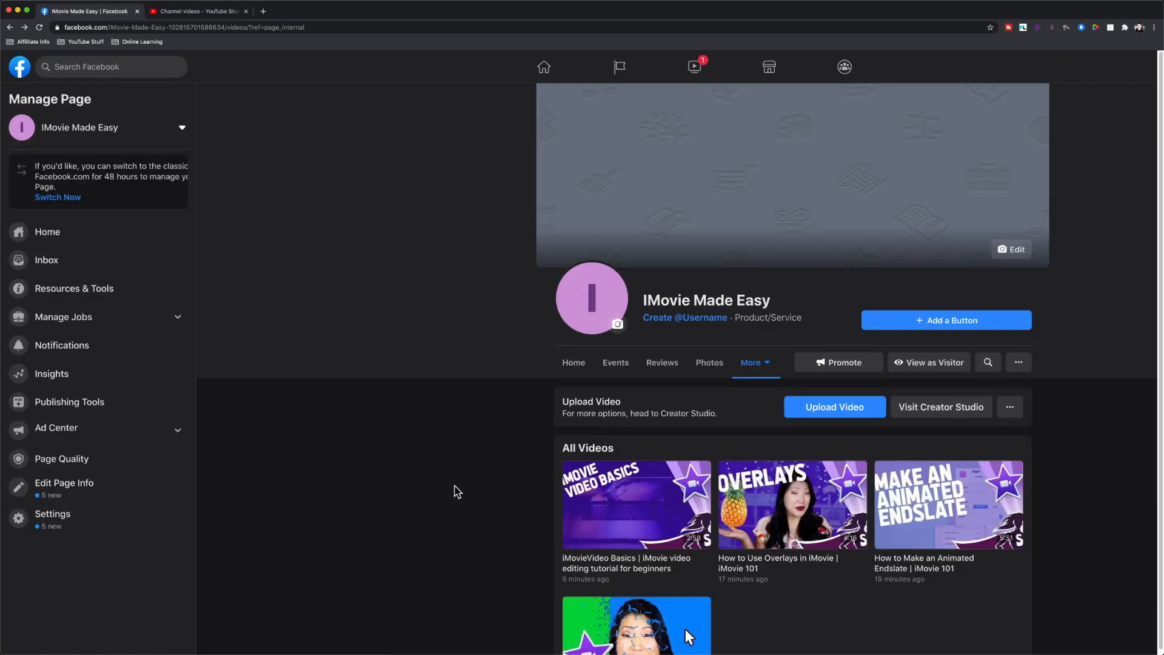
pyautogui.scroll(-3)
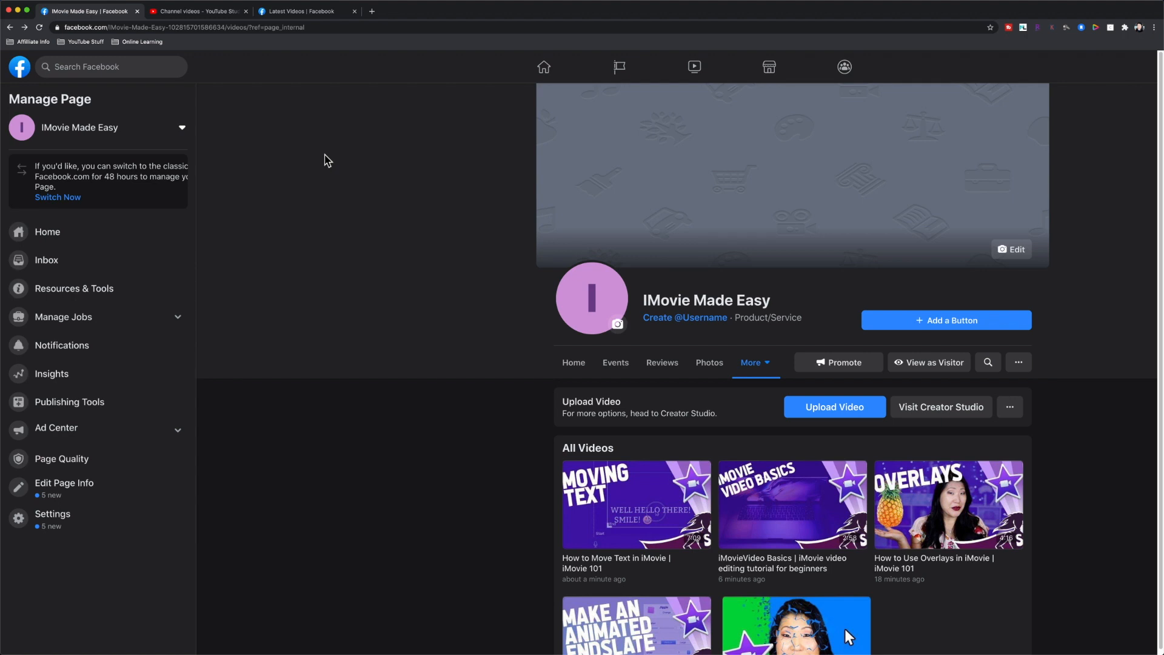
pyautogui.scroll(-3)
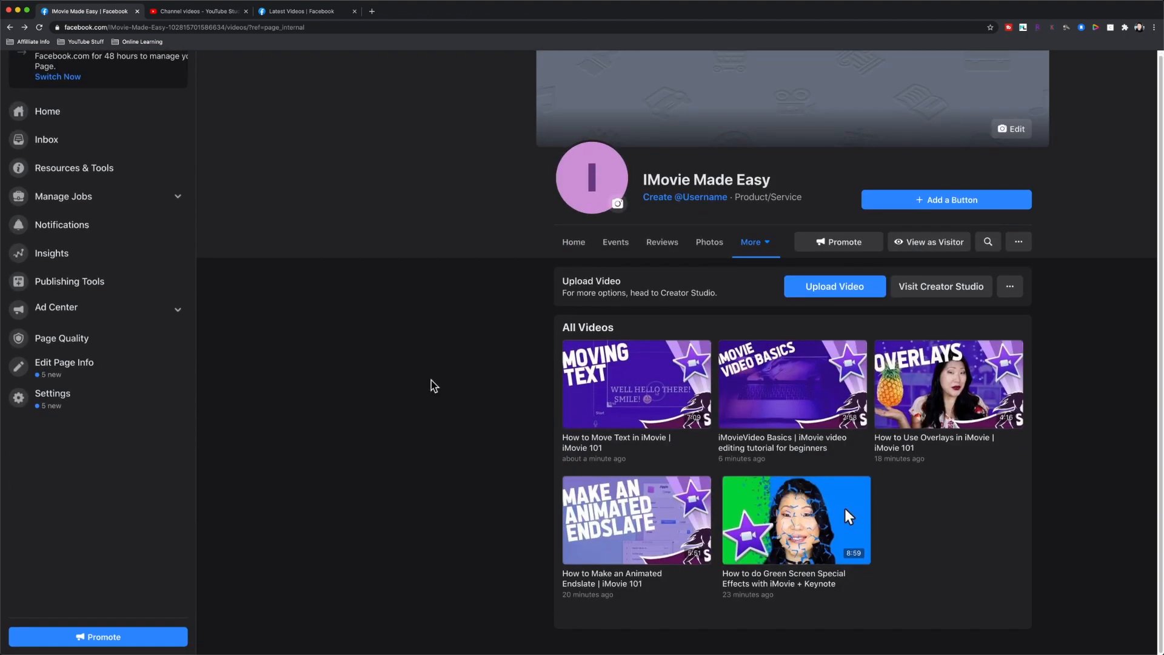
pyautogui.moveTo(636, 378)
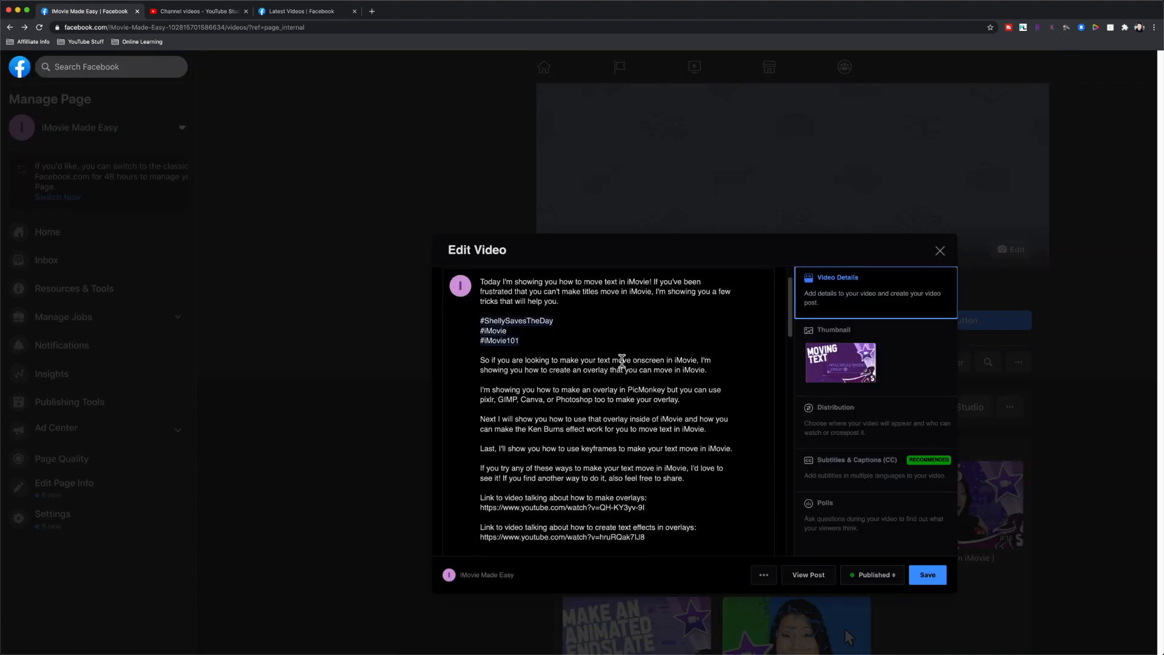
# Scroll through the Move Text video's Edit Video title and description.
pyautogui.scroll(-3)
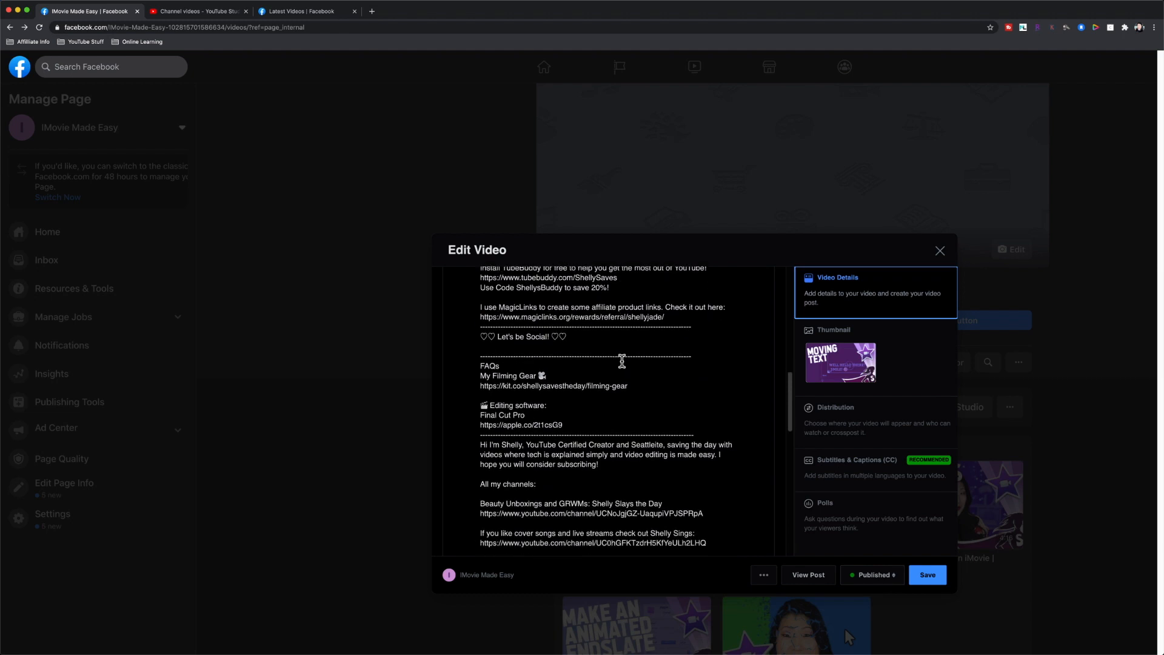
pyautogui.scroll(-3)
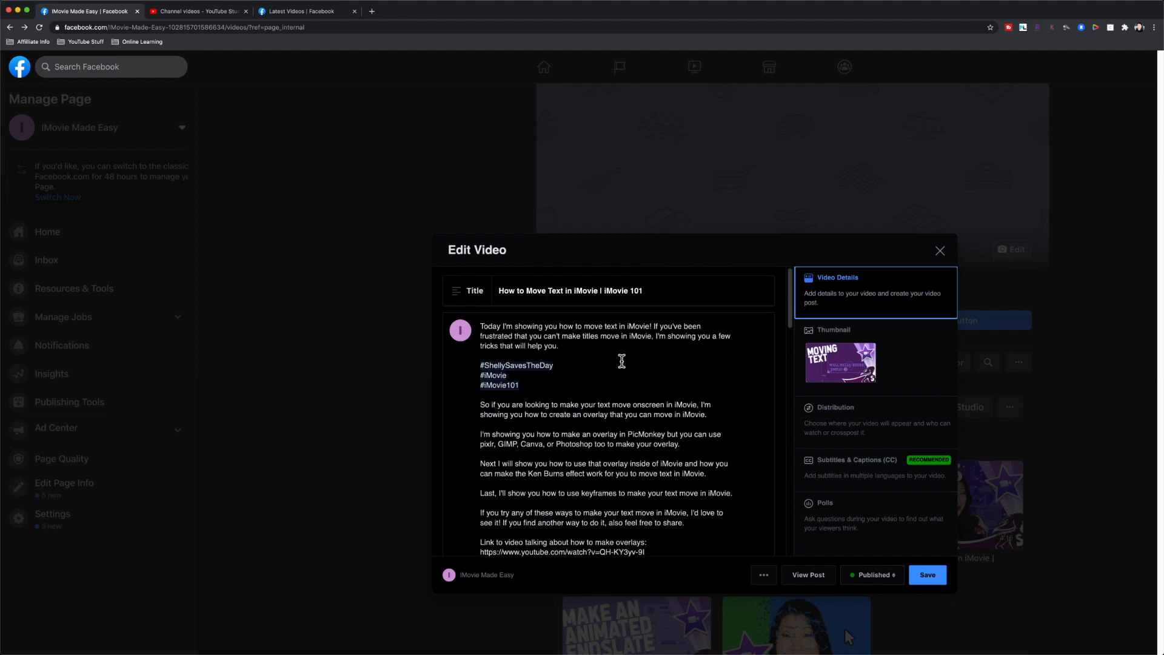
pyautogui.moveTo(592, 379)
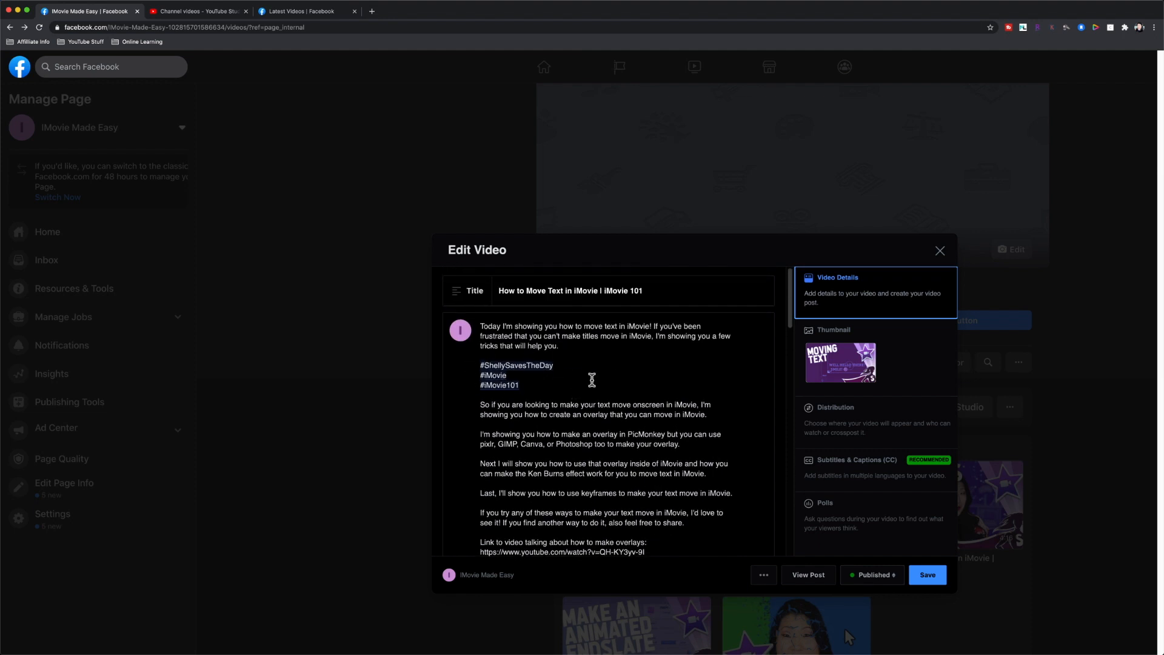
pyautogui.moveTo(671, 290)
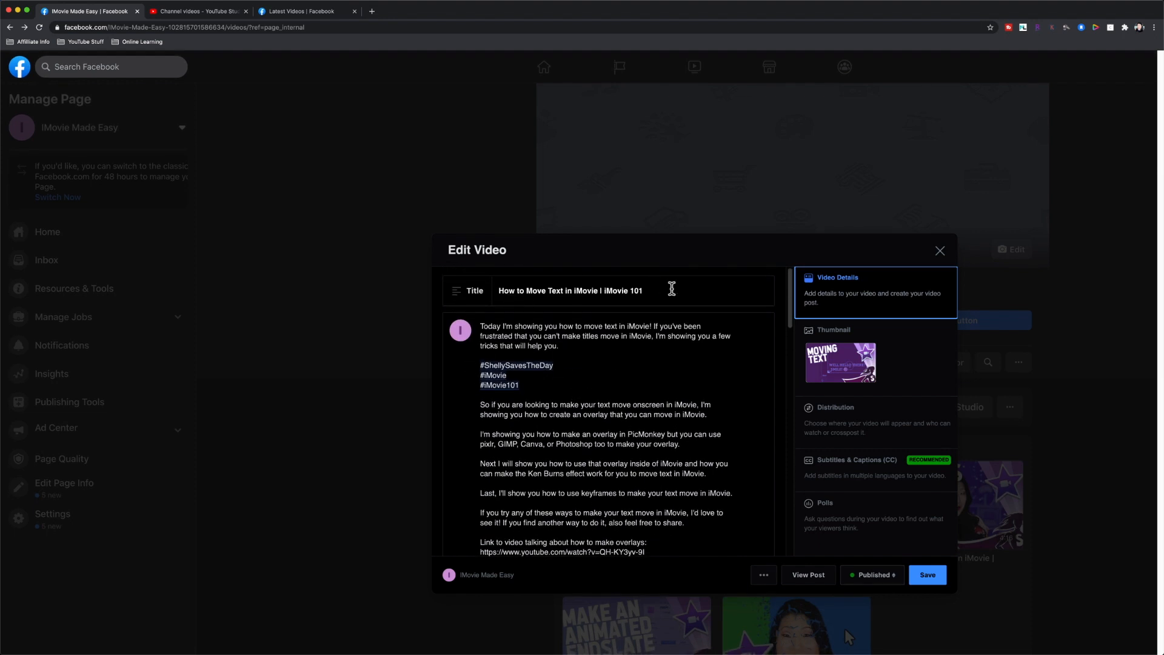
pyautogui.moveTo(841, 372)
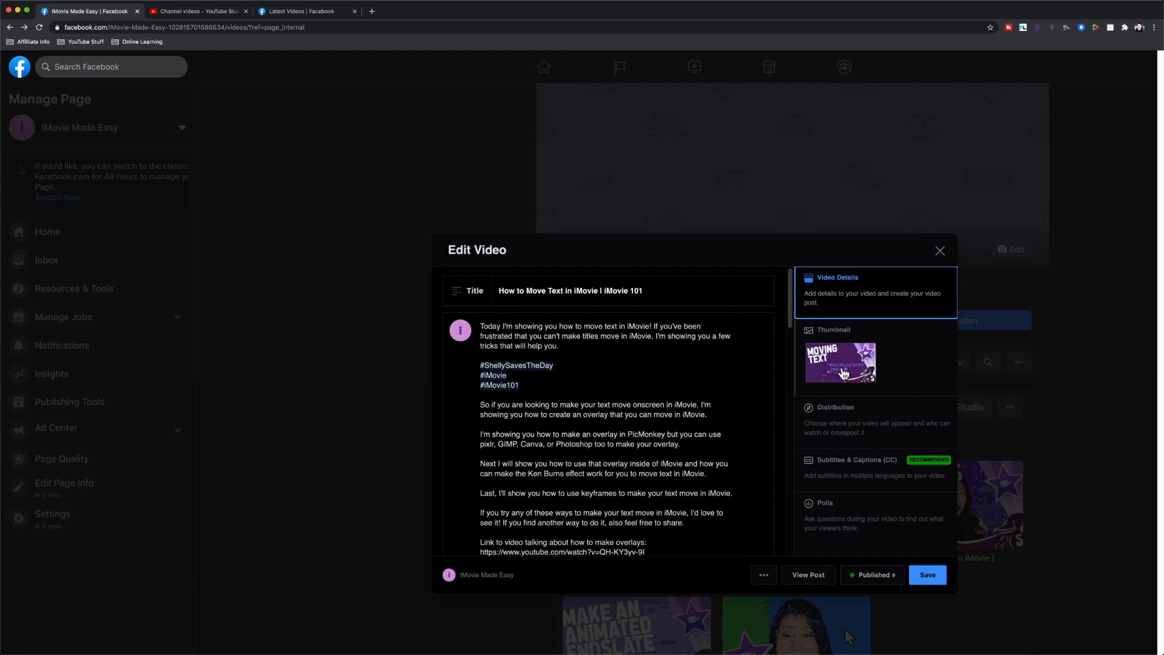
# Back in YouTube Studio, open the TubeBuddy tools for 'How to Clone Yourself in iMovie'.
pyautogui.click(194, 11)
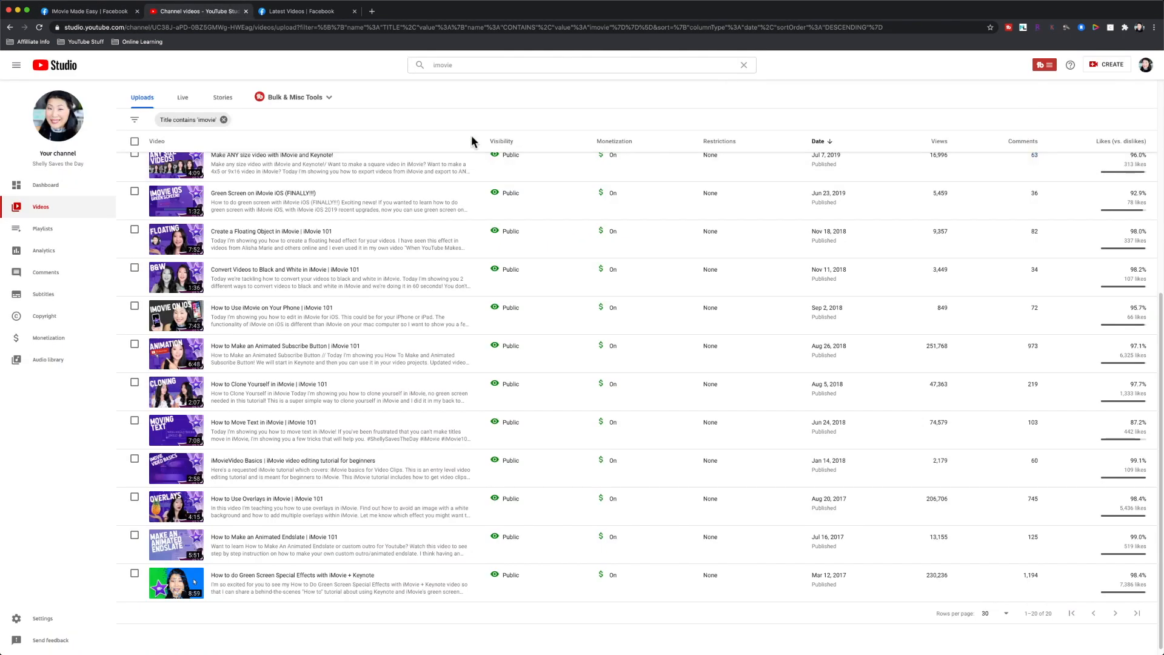
pyautogui.moveTo(402, 97)
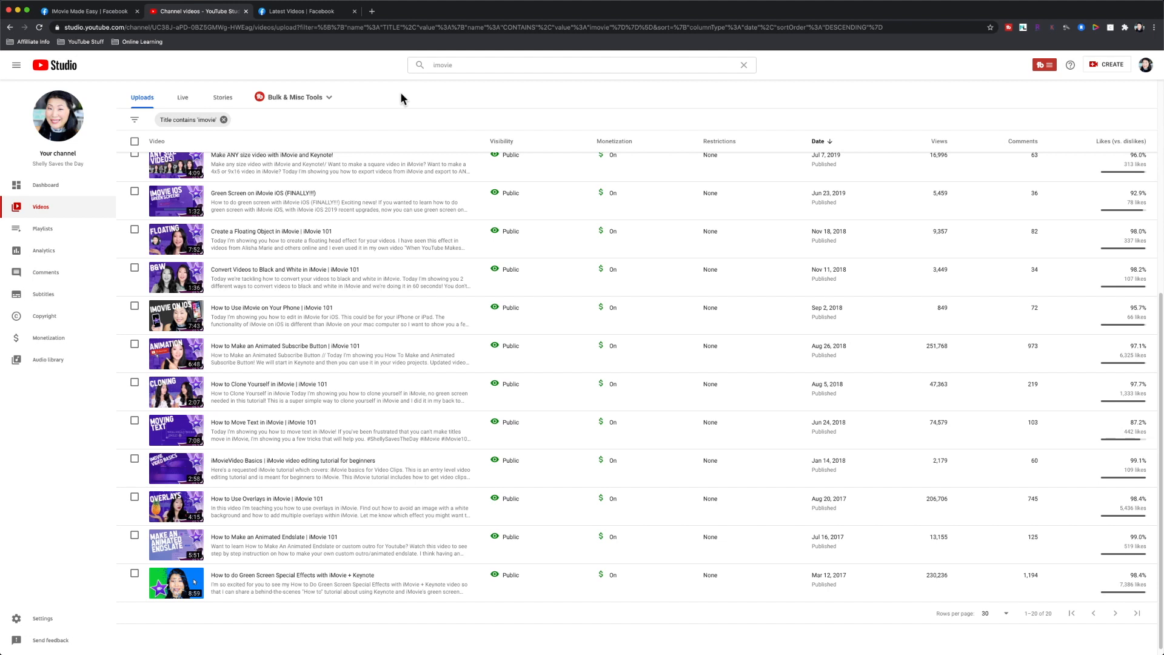
pyautogui.moveTo(197, 391)
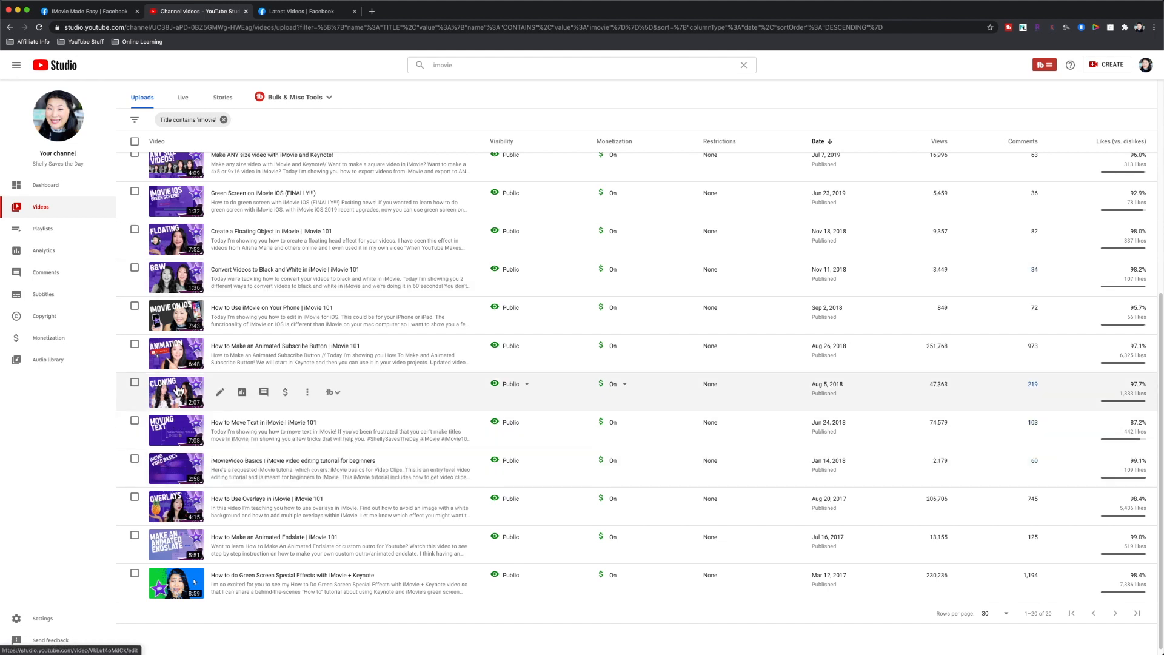
pyautogui.click(332, 392)
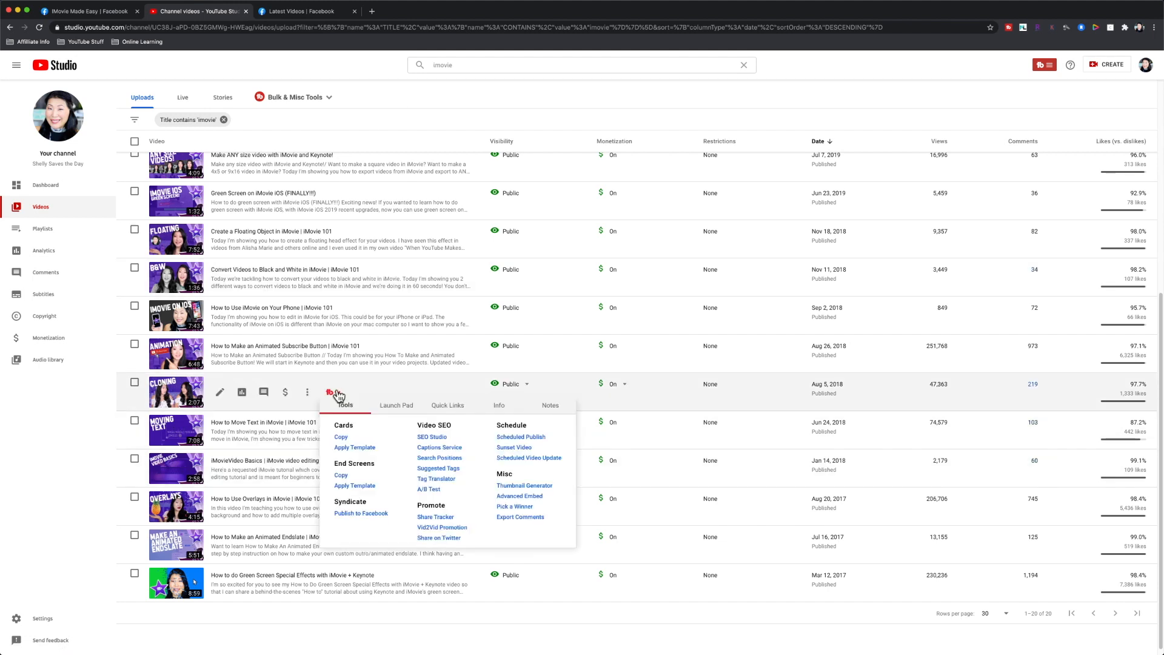
pyautogui.click(328, 393)
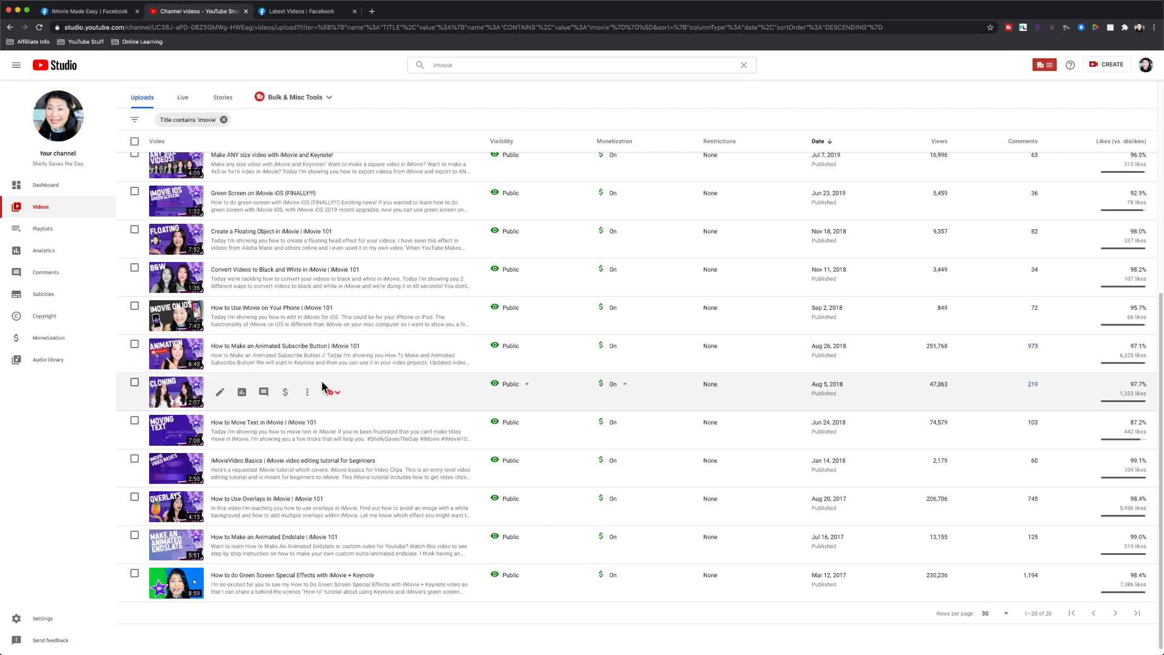
pyautogui.click(302, 392)
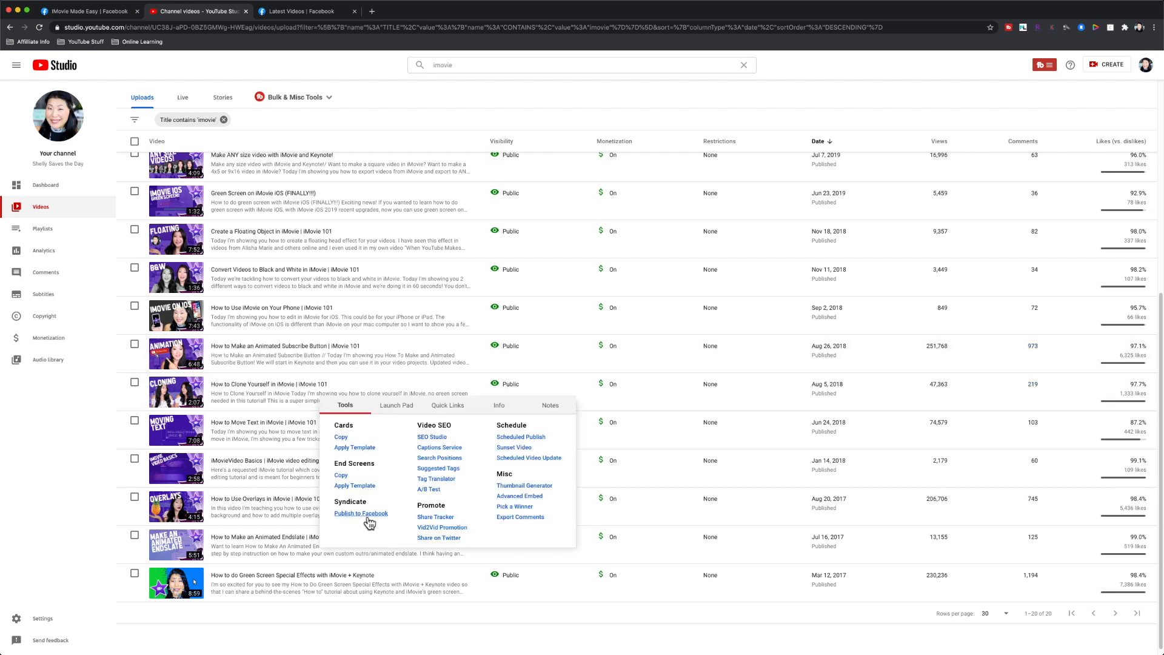
# Publish 'How to Clone Yourself in iMovie' to iMovie Made Easy and dismiss the confirmation.
pyautogui.click(360, 514)
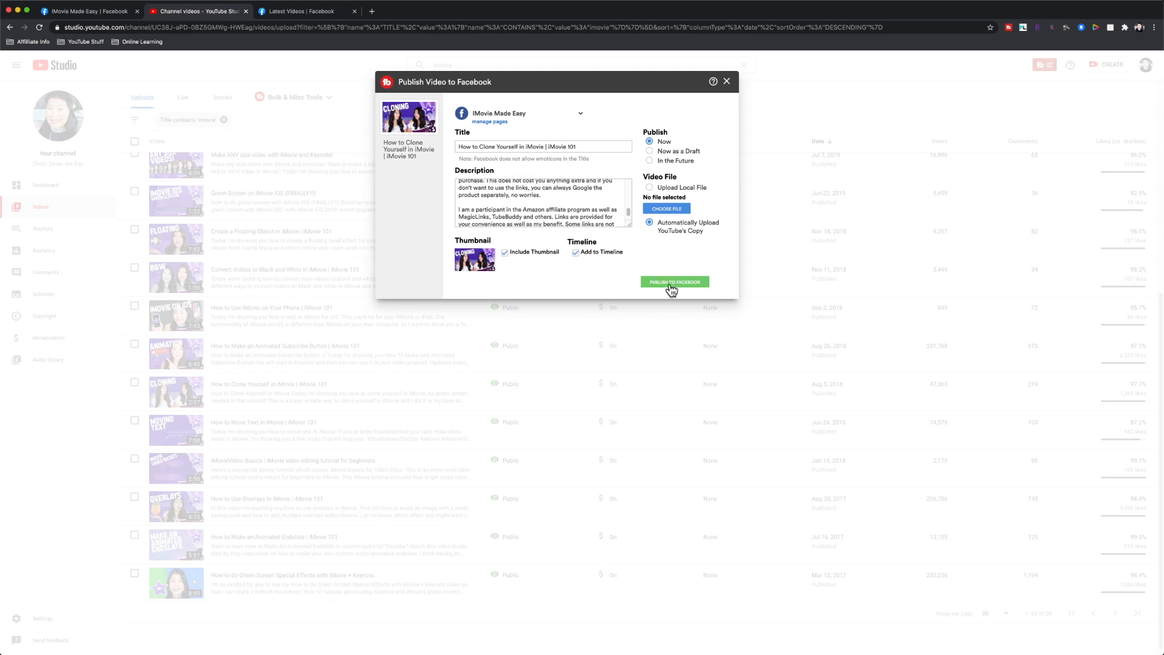
pyautogui.click(674, 282)
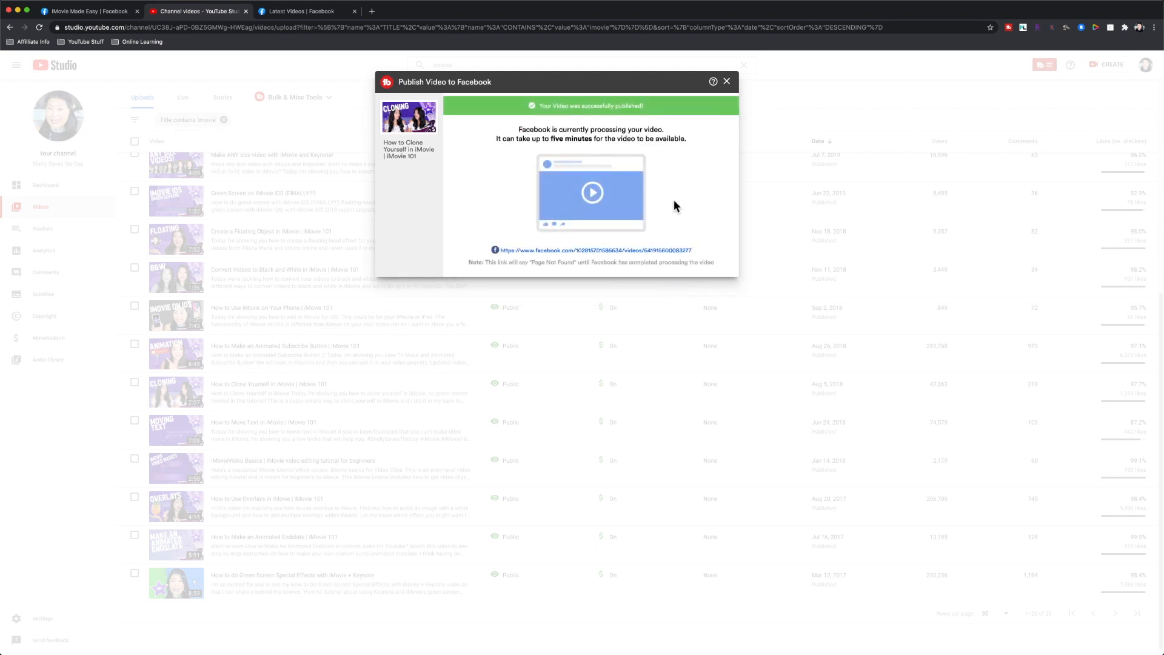
pyautogui.click(726, 81)
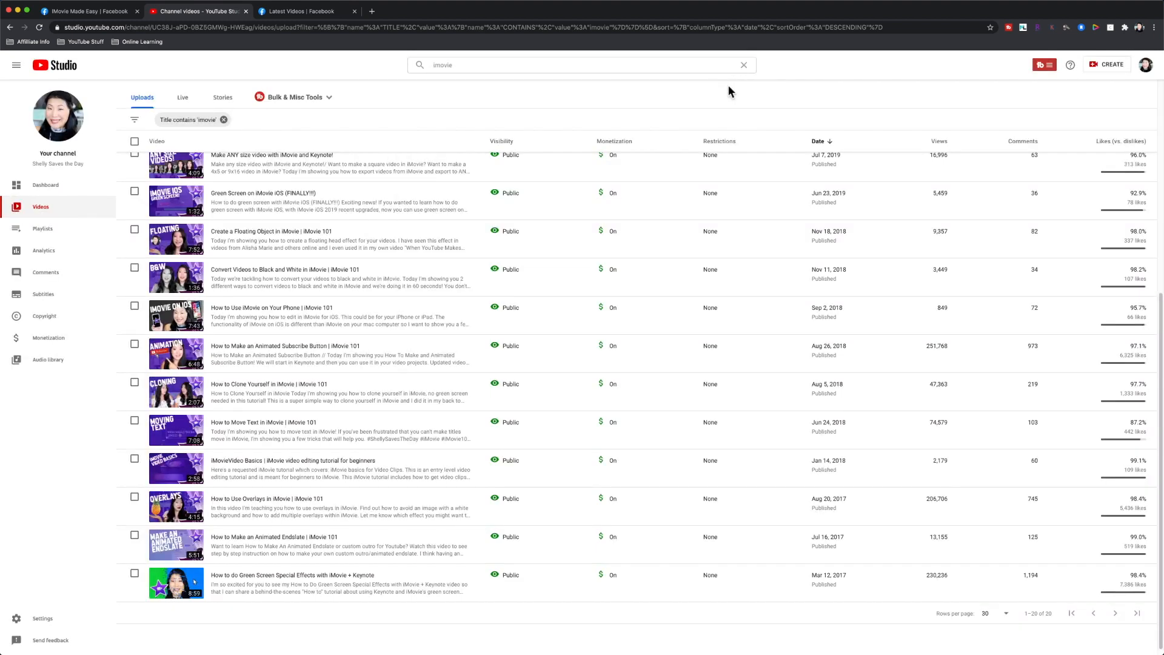